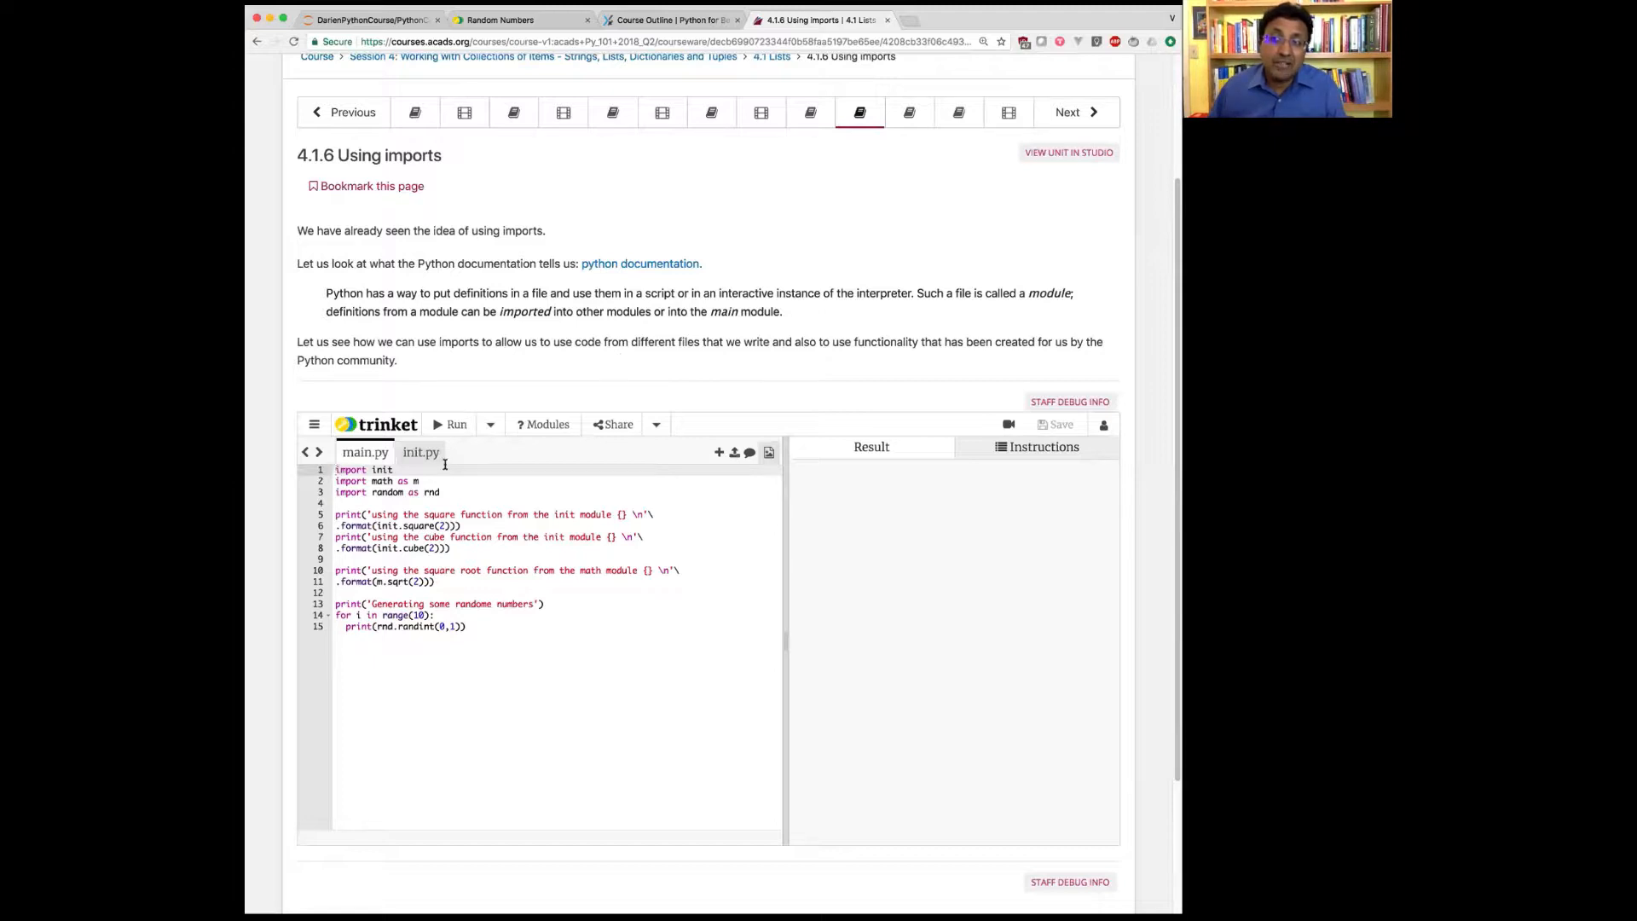
Review init.py's contents and select the word init in main.py's imports.
click(421, 450)
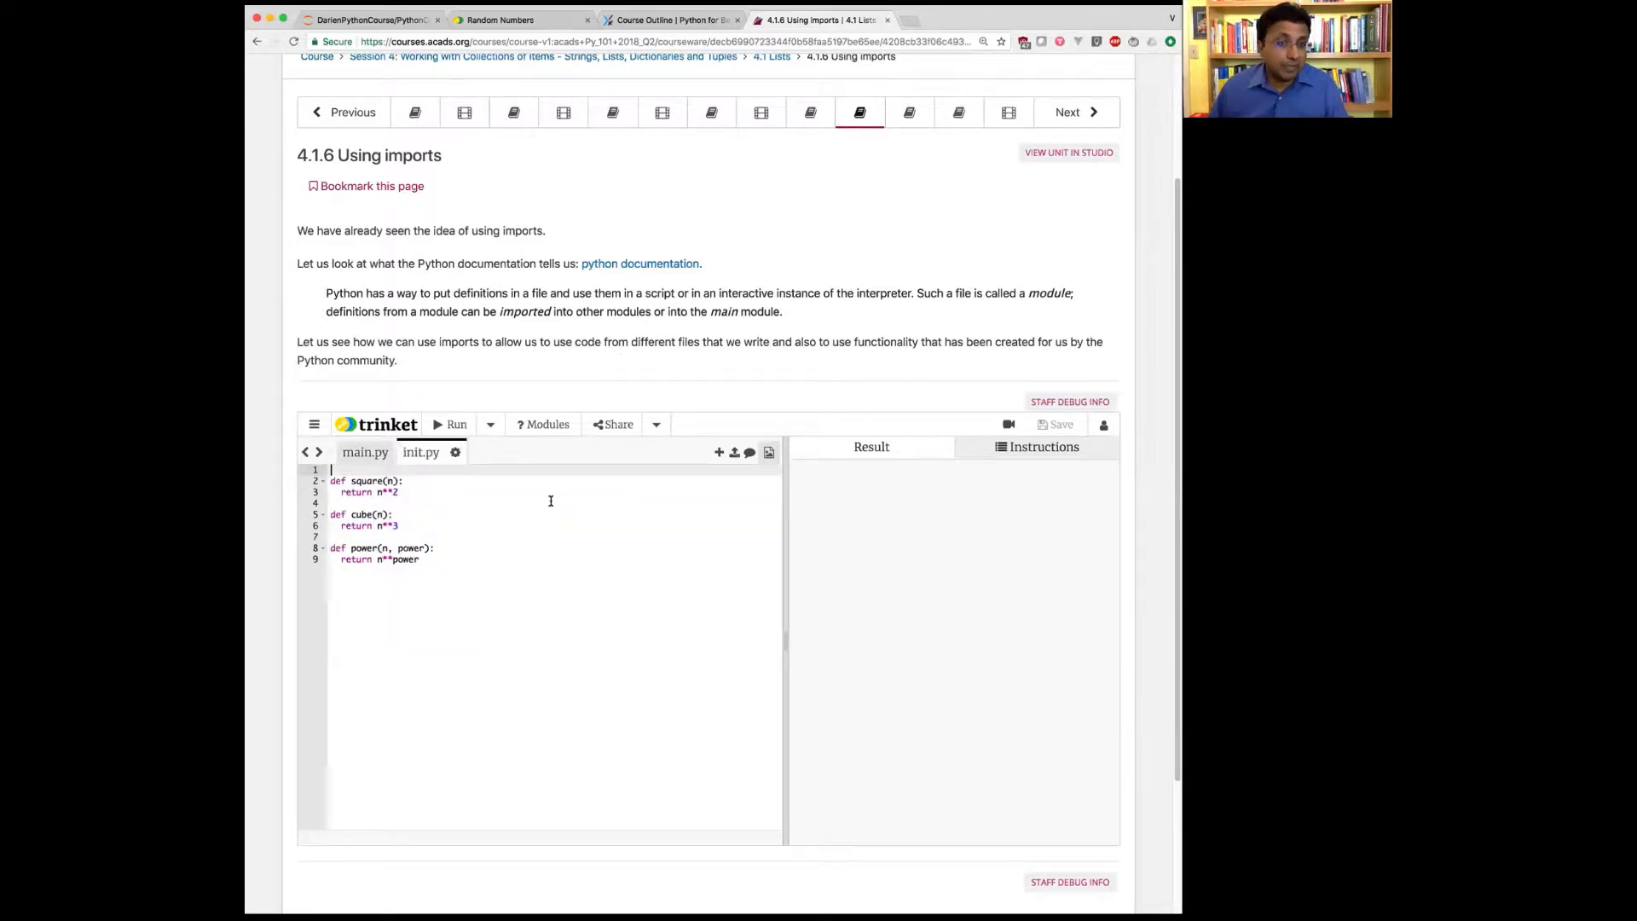
mouse_move(452, 569)
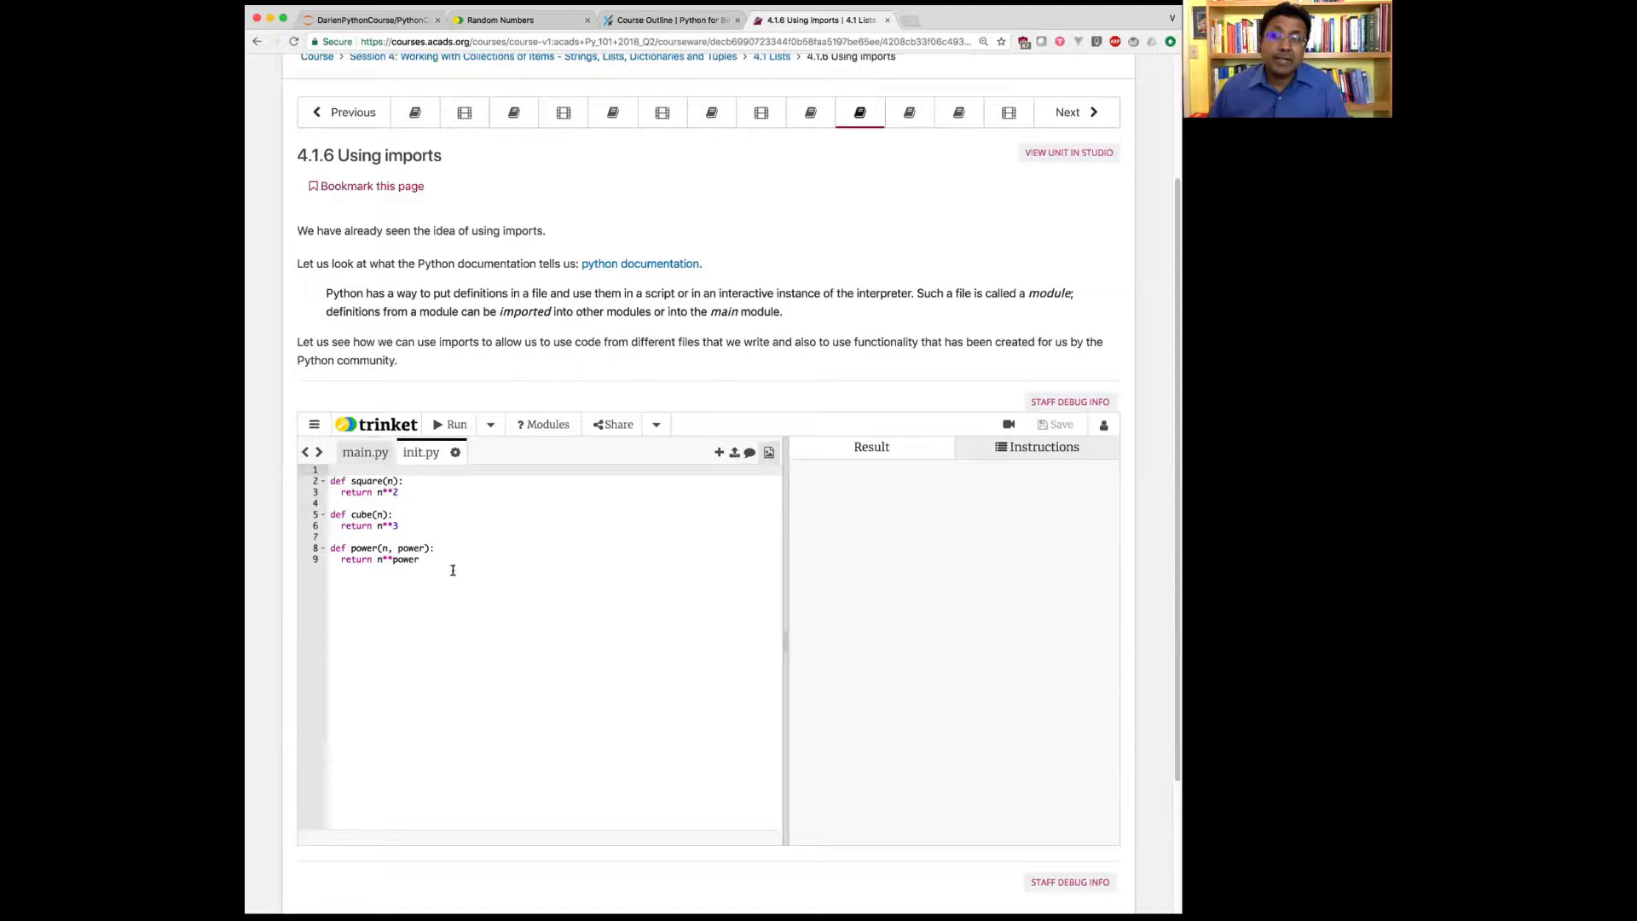
key(ctrl+a)
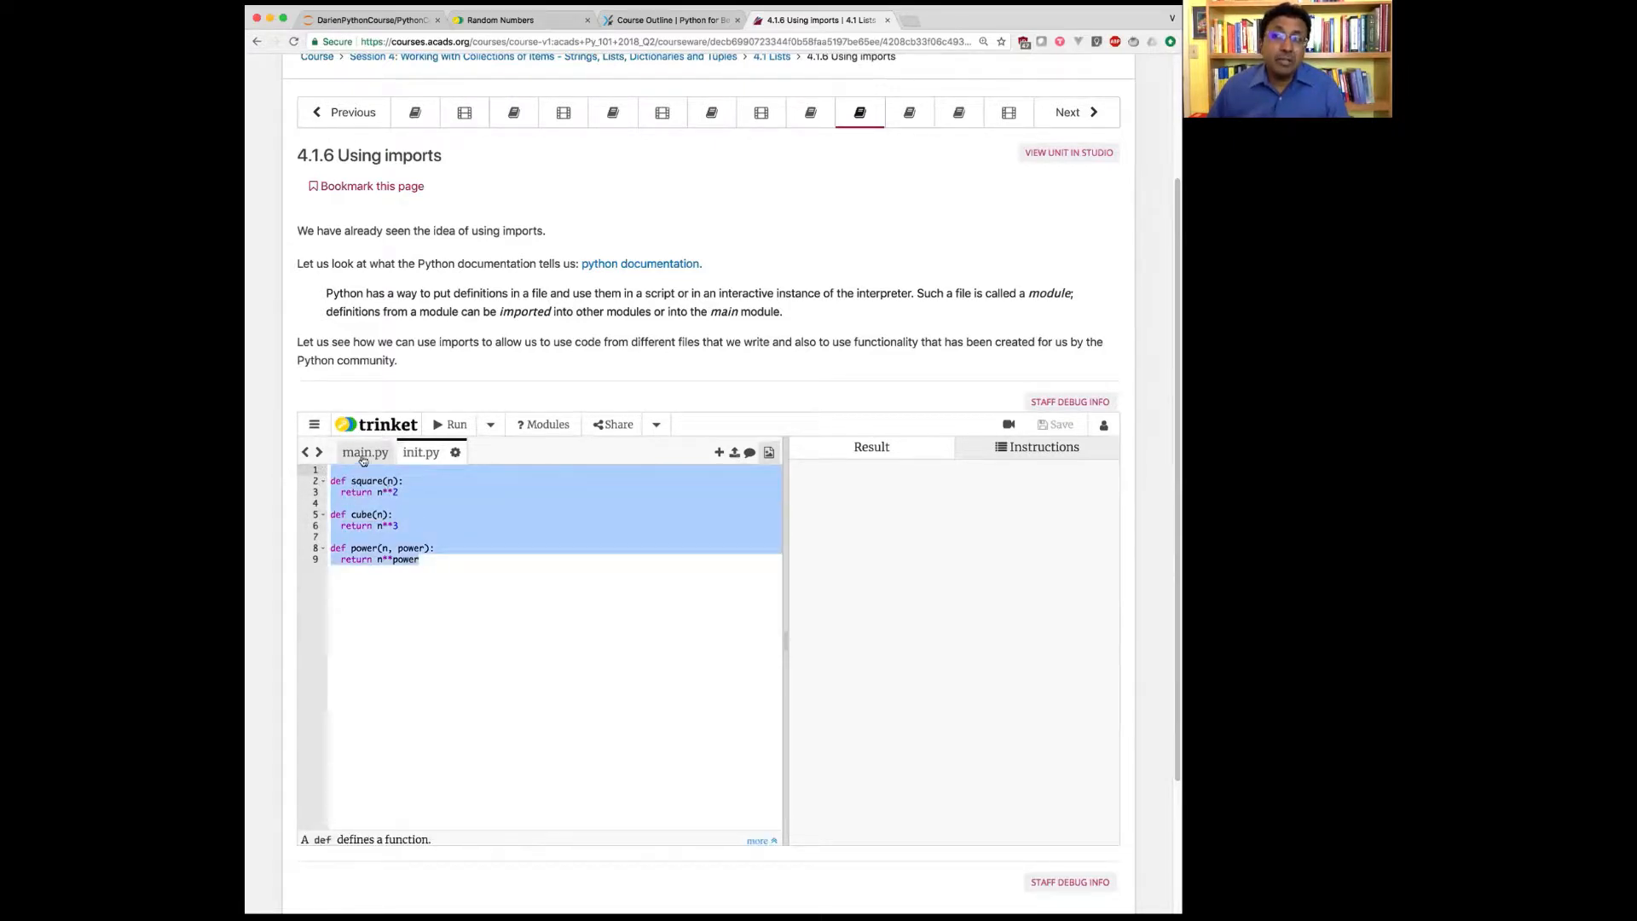
click(365, 451)
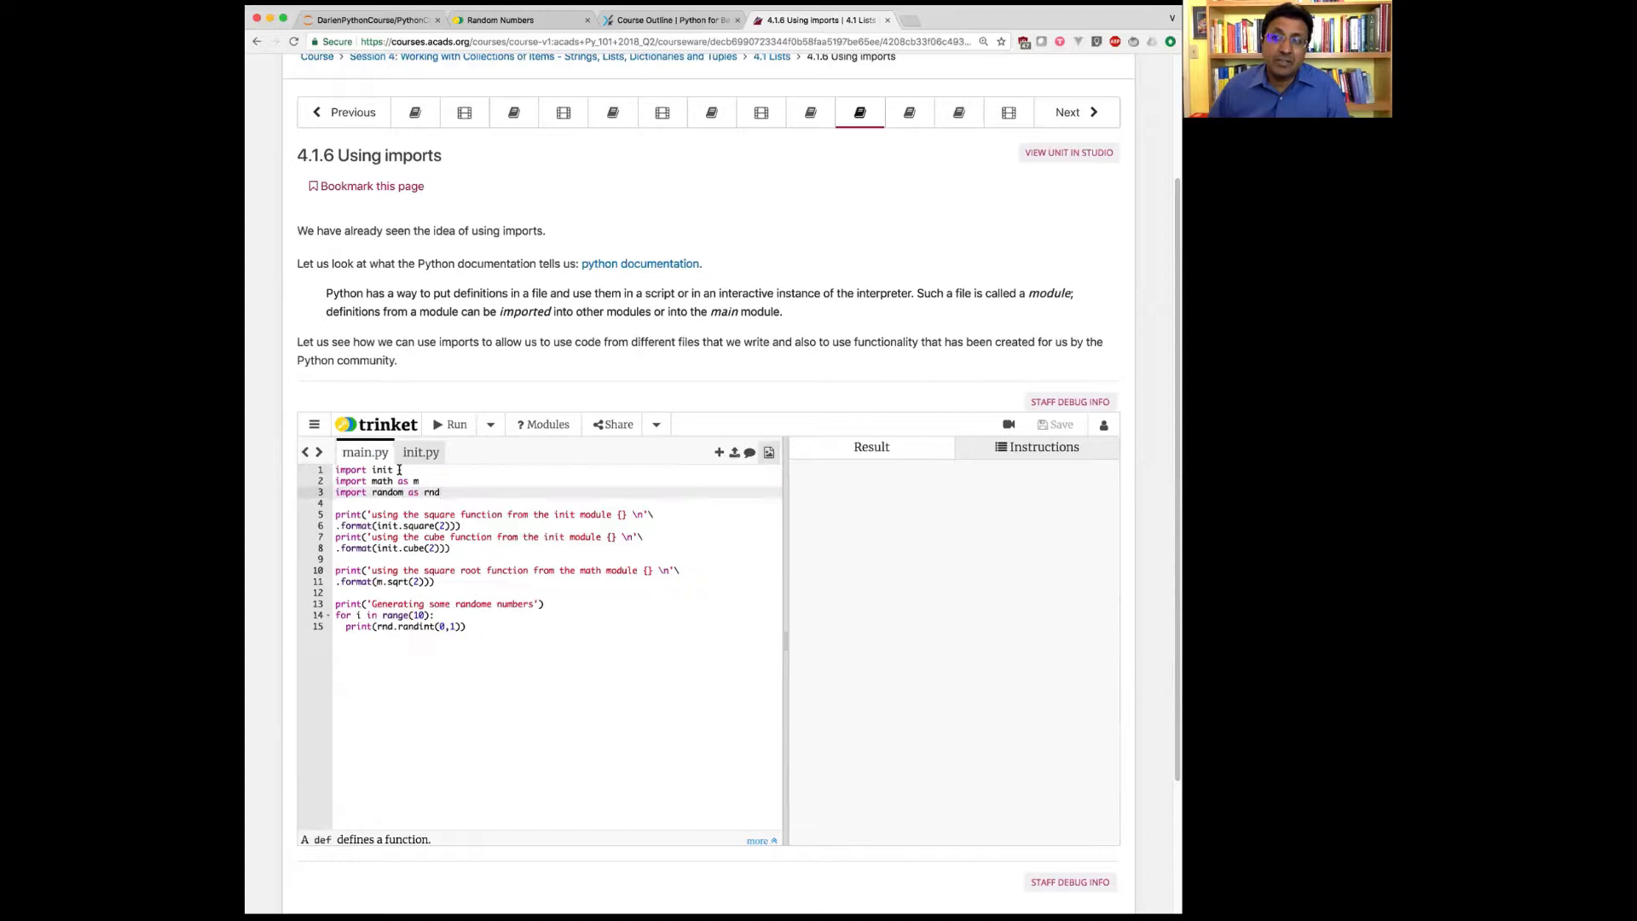
double_click(359, 469)
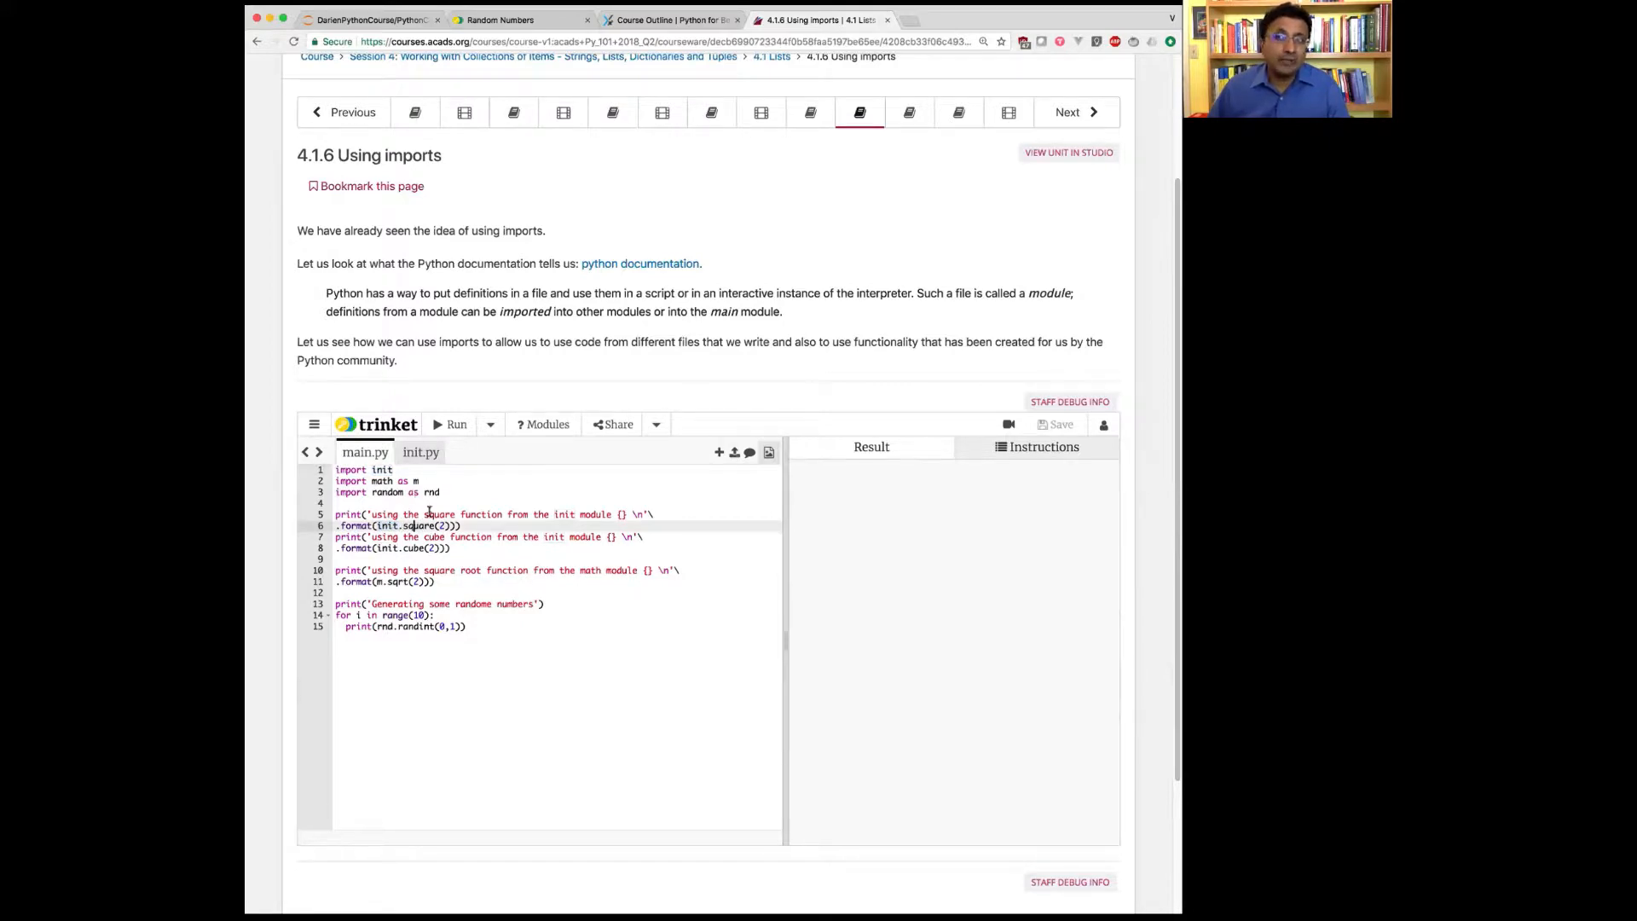
Run main.py, and rerun it after the NameError to print square 4, cube 8, root of 2 and ten 0/1 numbers.
click(419, 450)
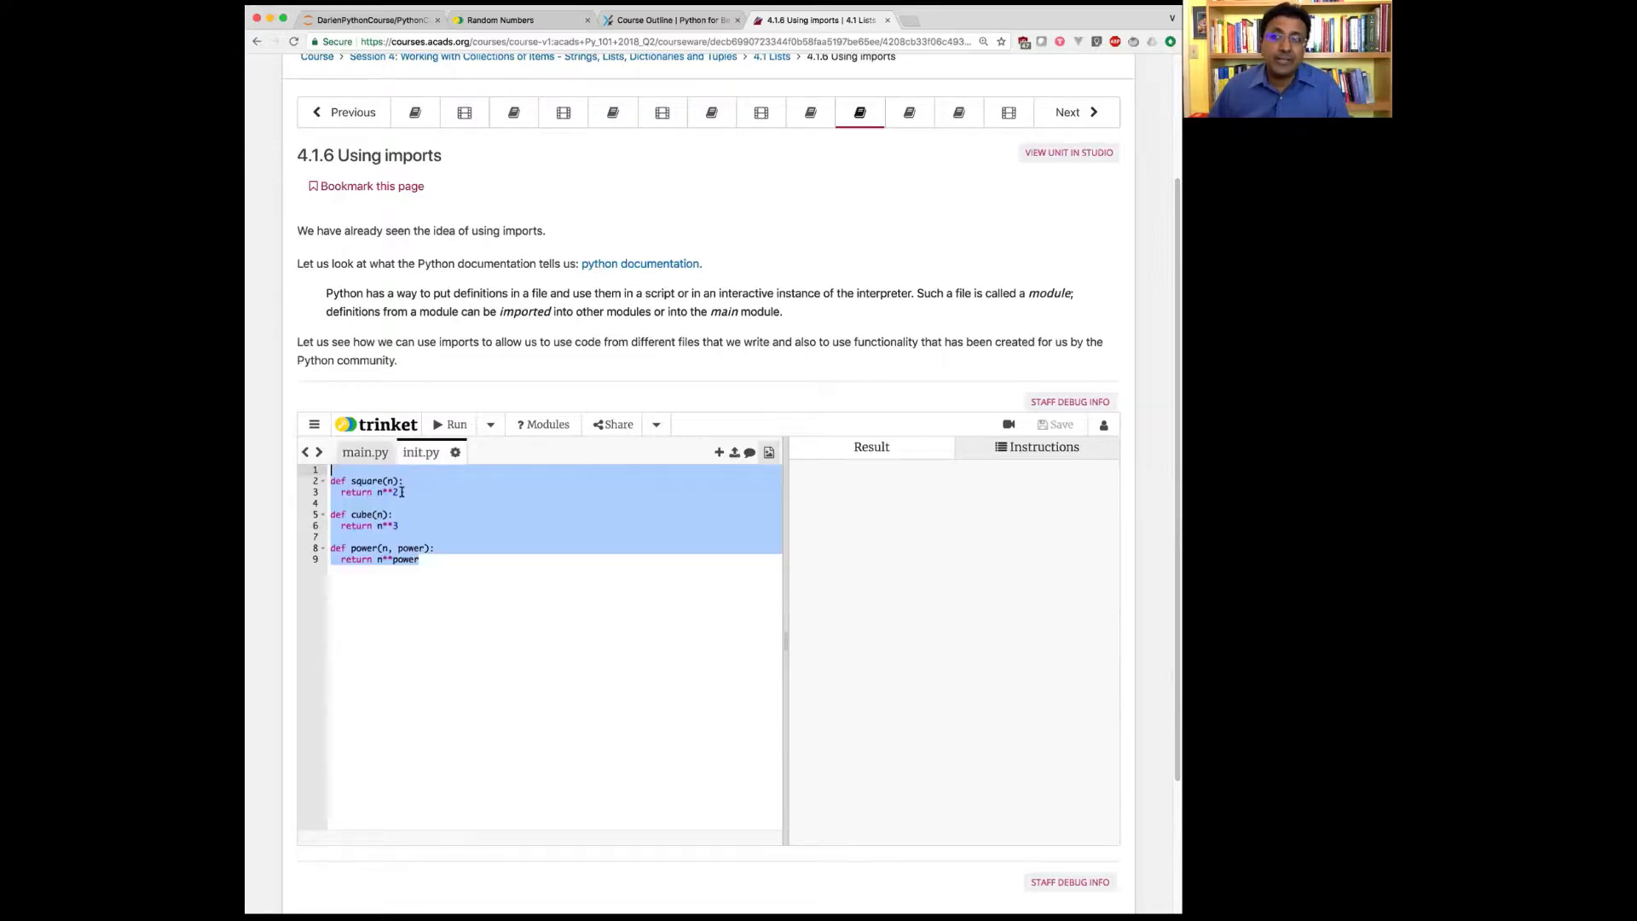
click(369, 481)
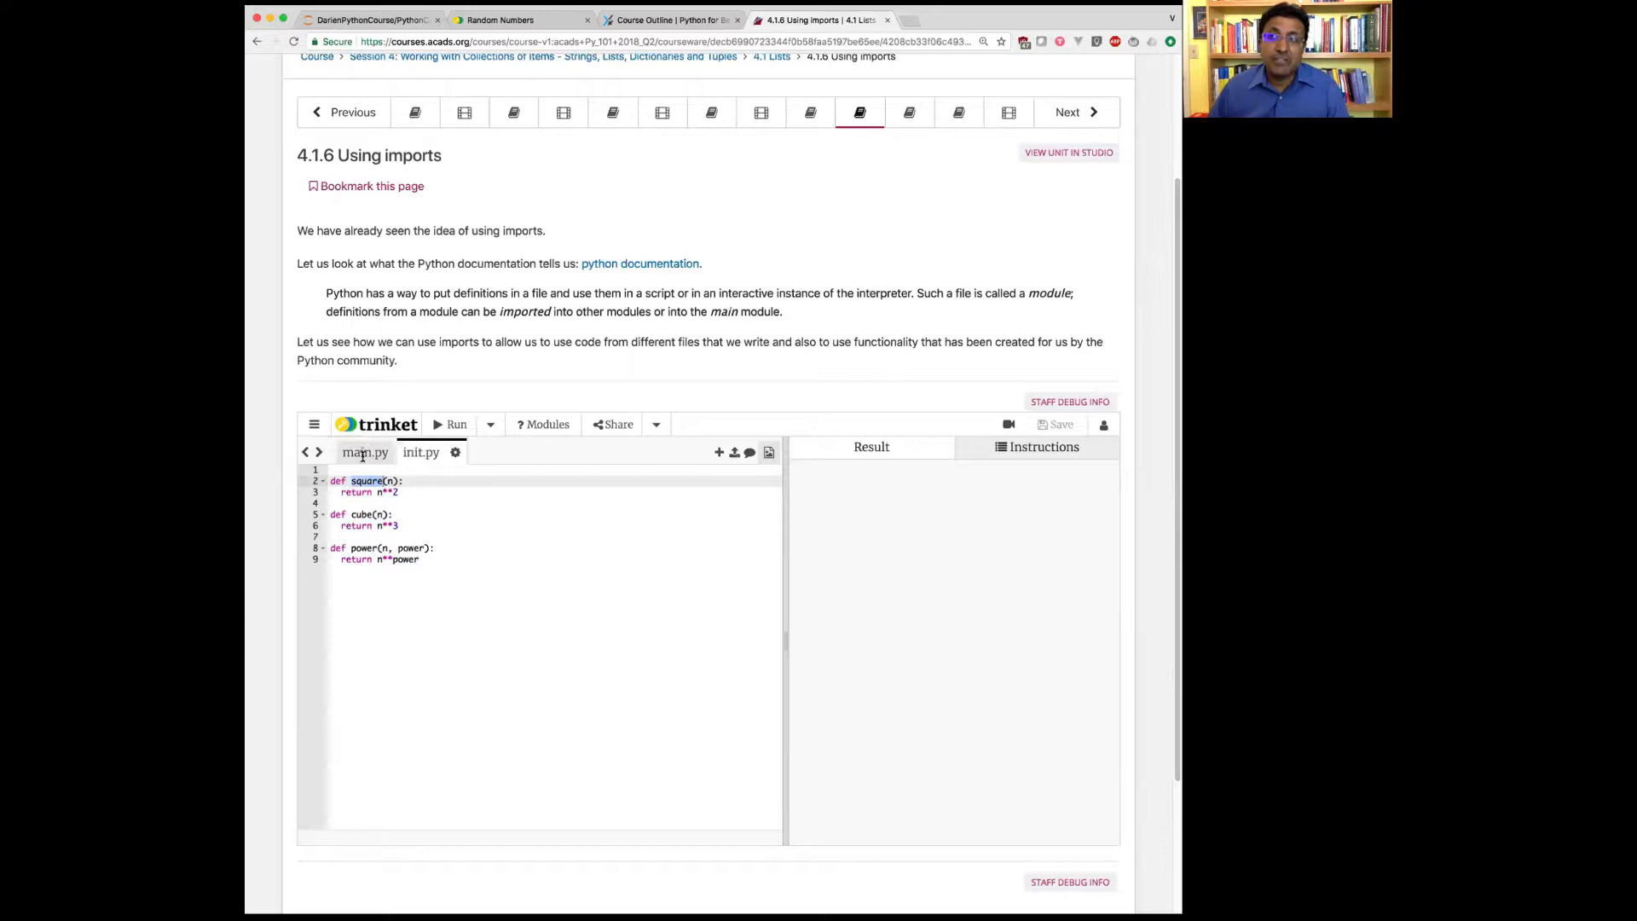
click(365, 450)
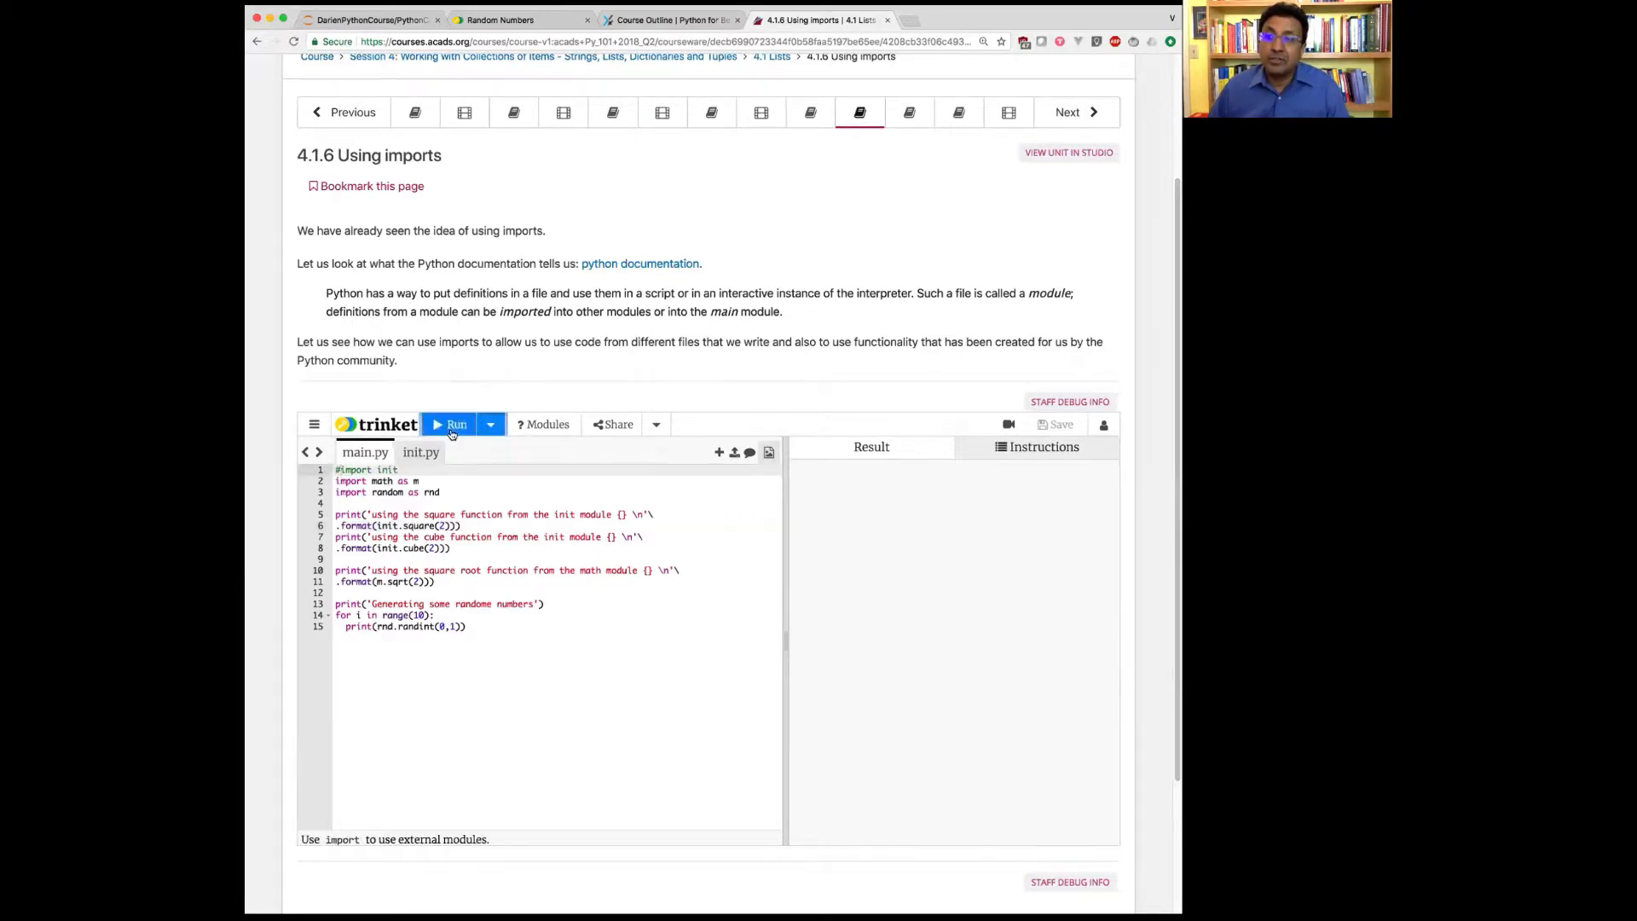
click(450, 424)
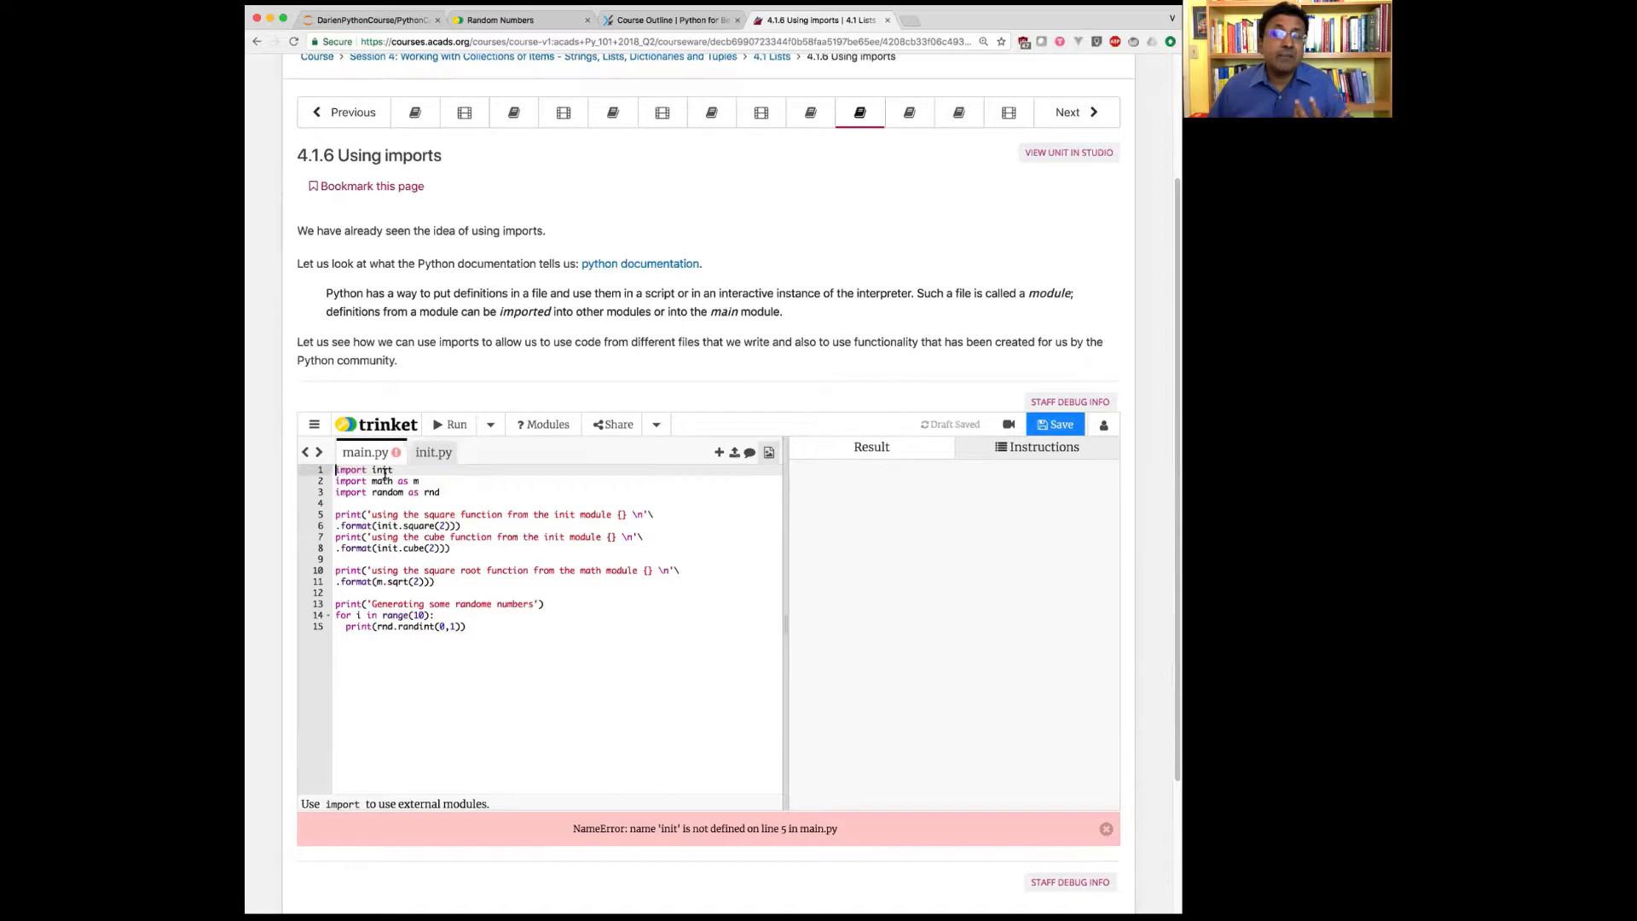
click(450, 425)
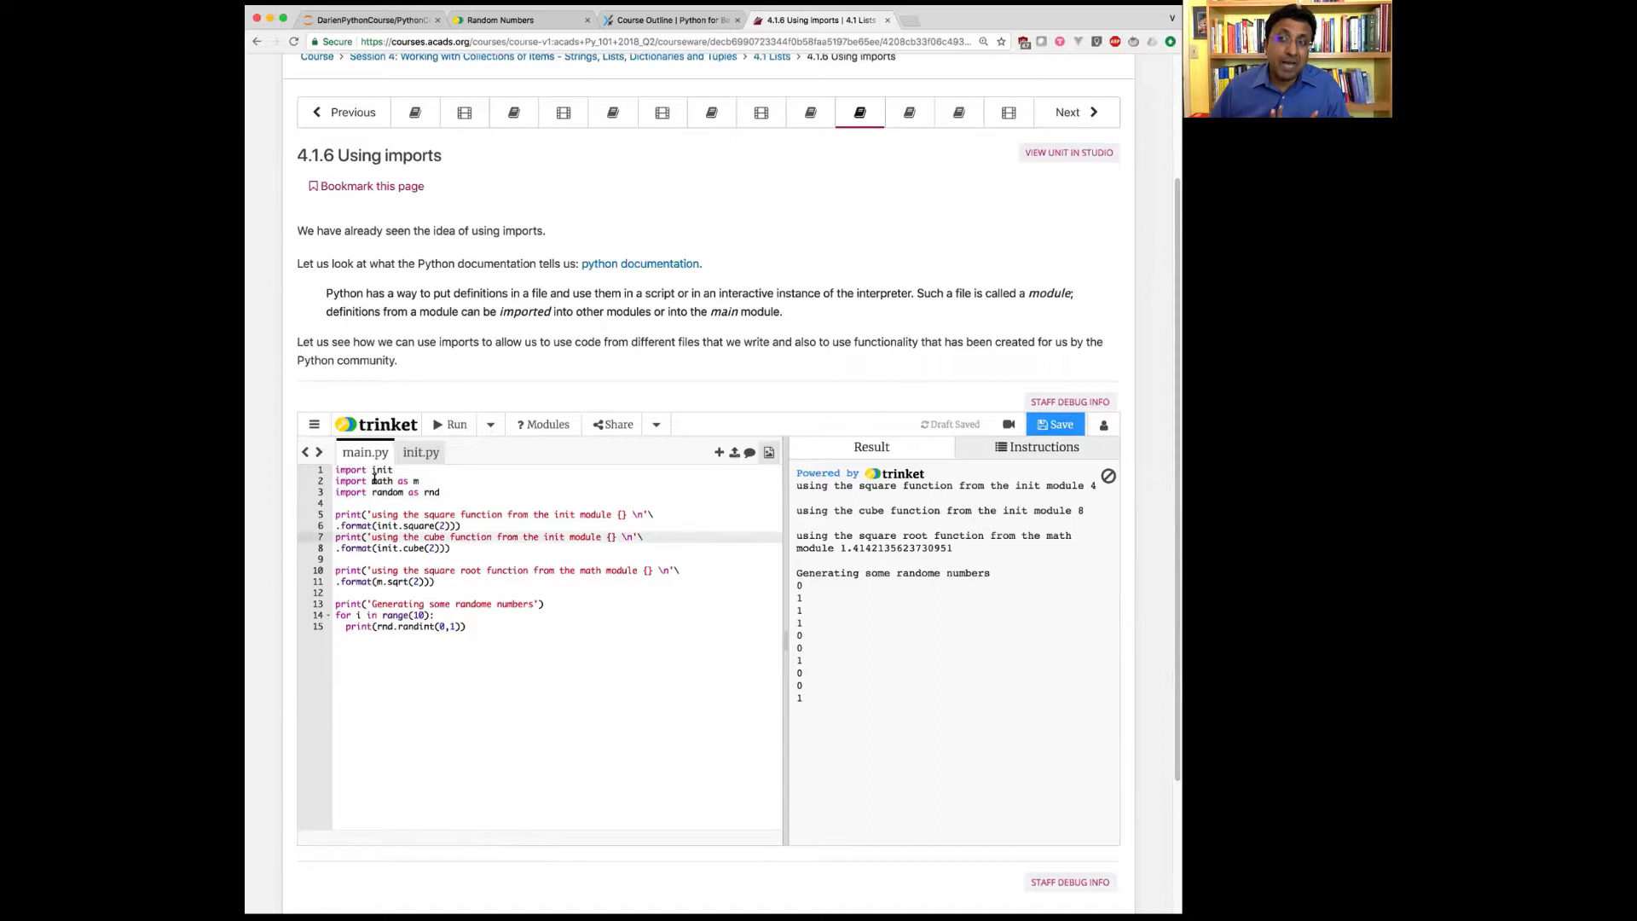
Insert a blank line in main.py between the imports and the first print statement.
click(375, 481)
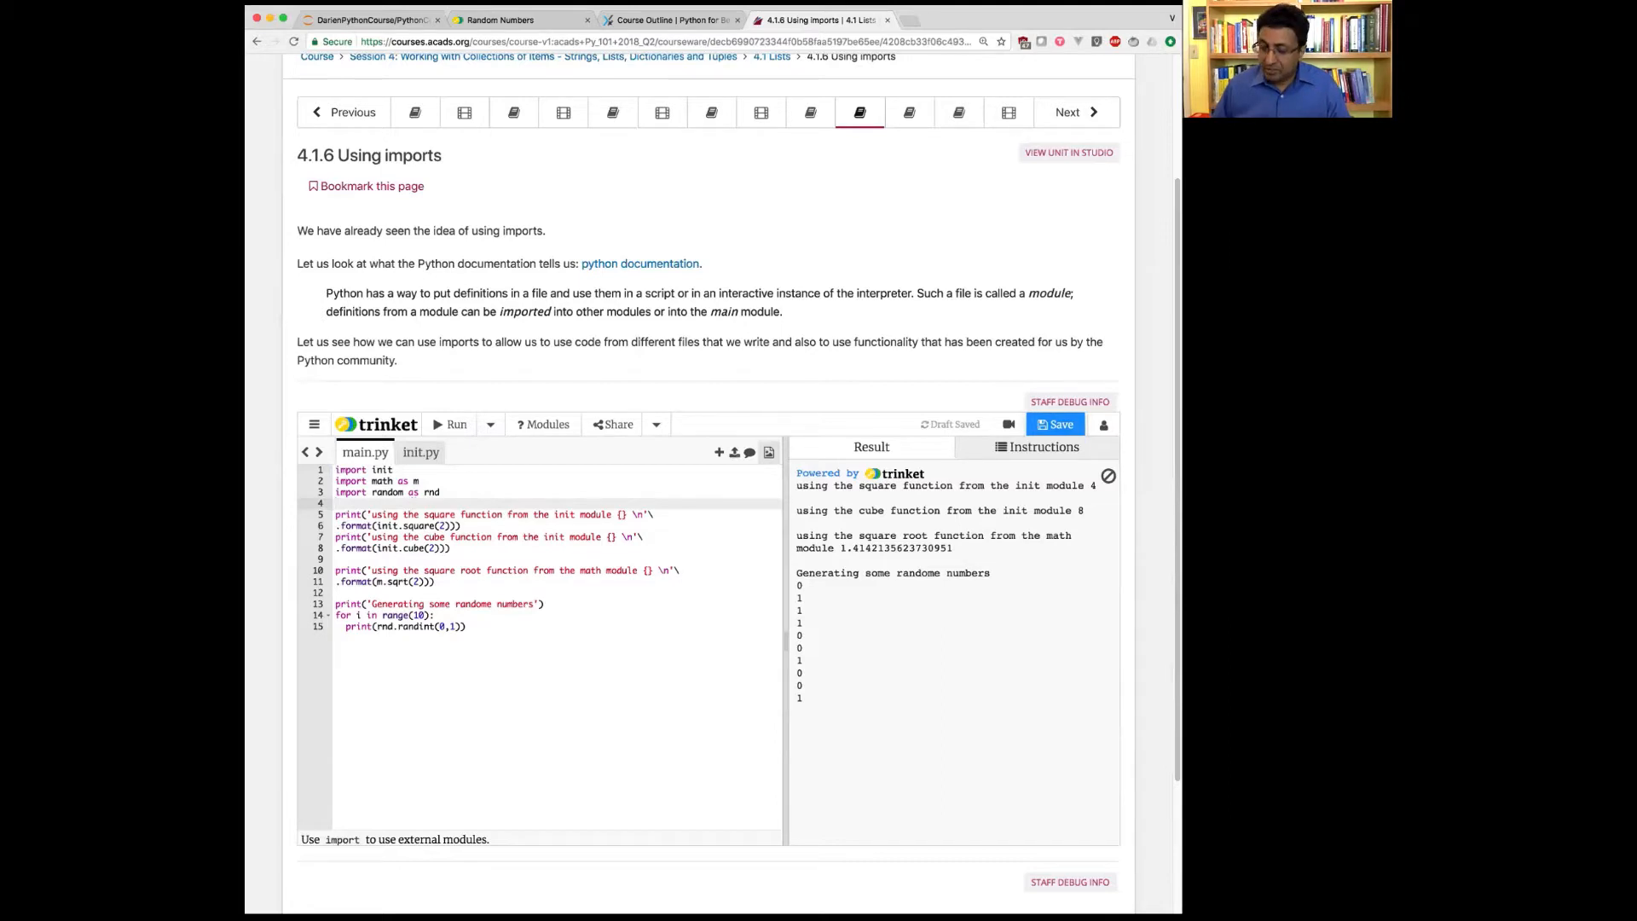
key(enter)
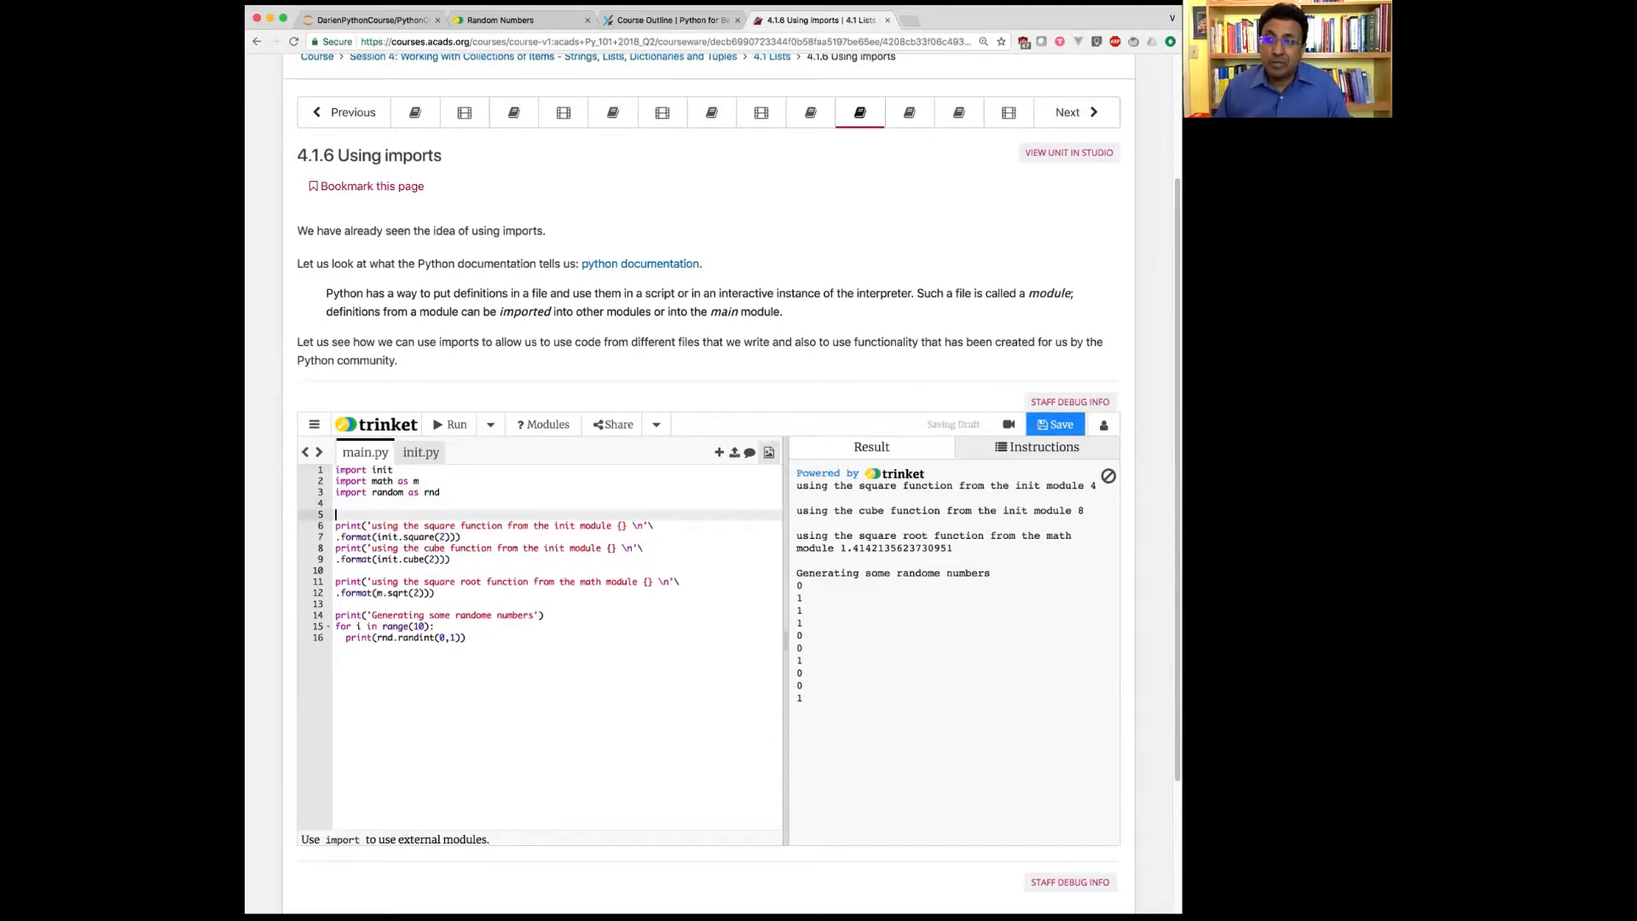
Enter 'm.' on the new line and browse the math module's autocomplete suggestions.
text(m)
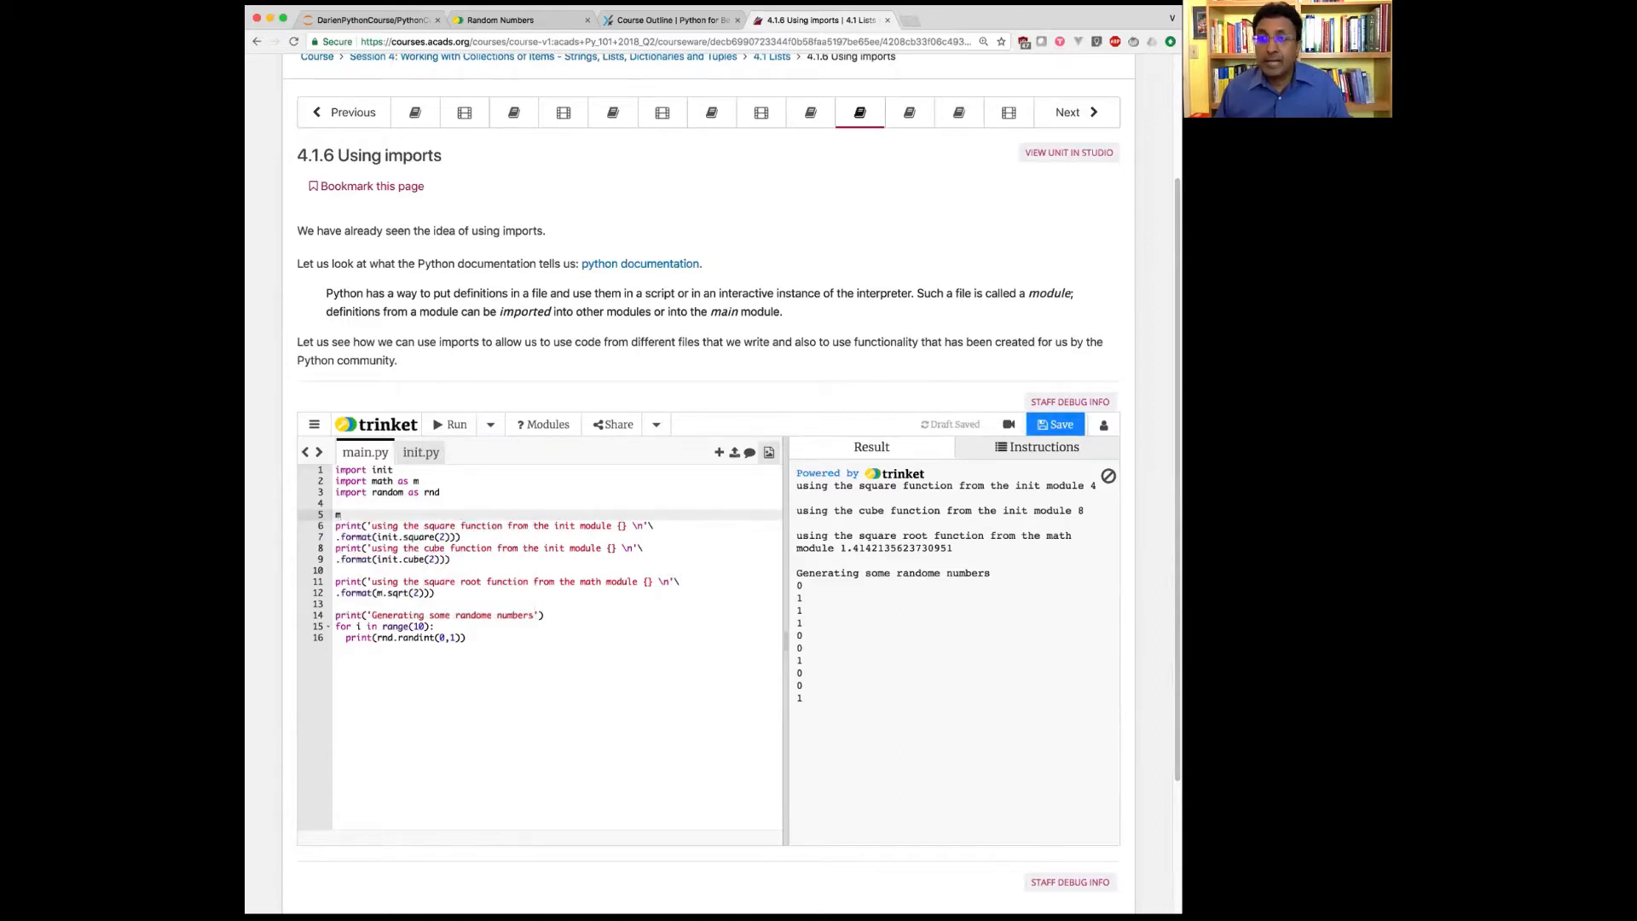
text(.)
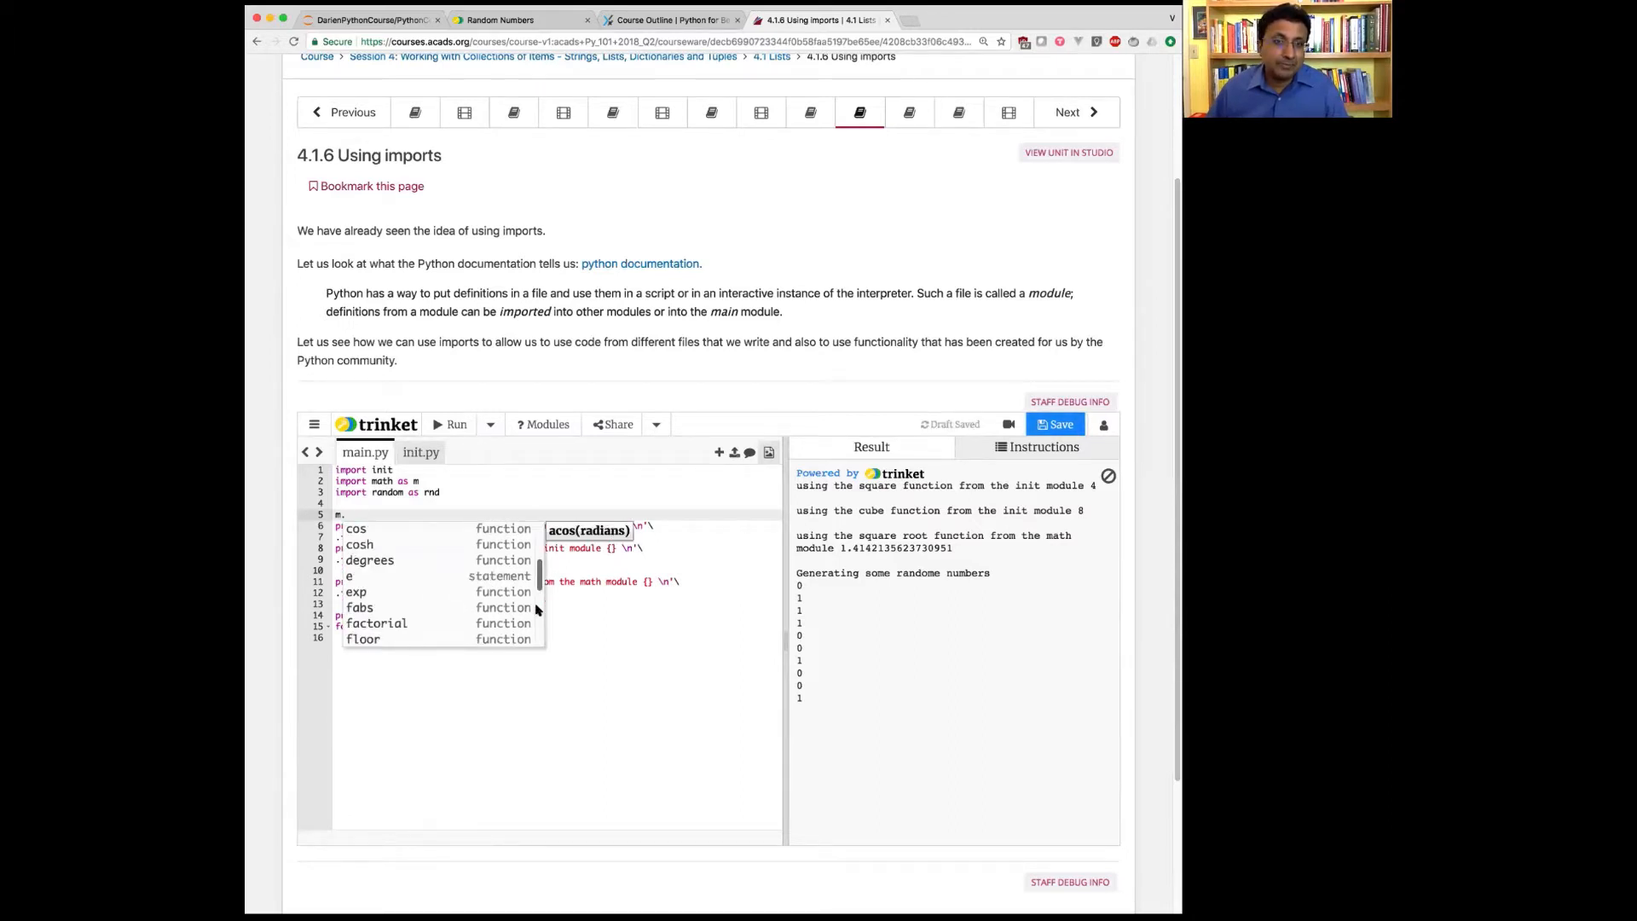
scroll(down, 3)
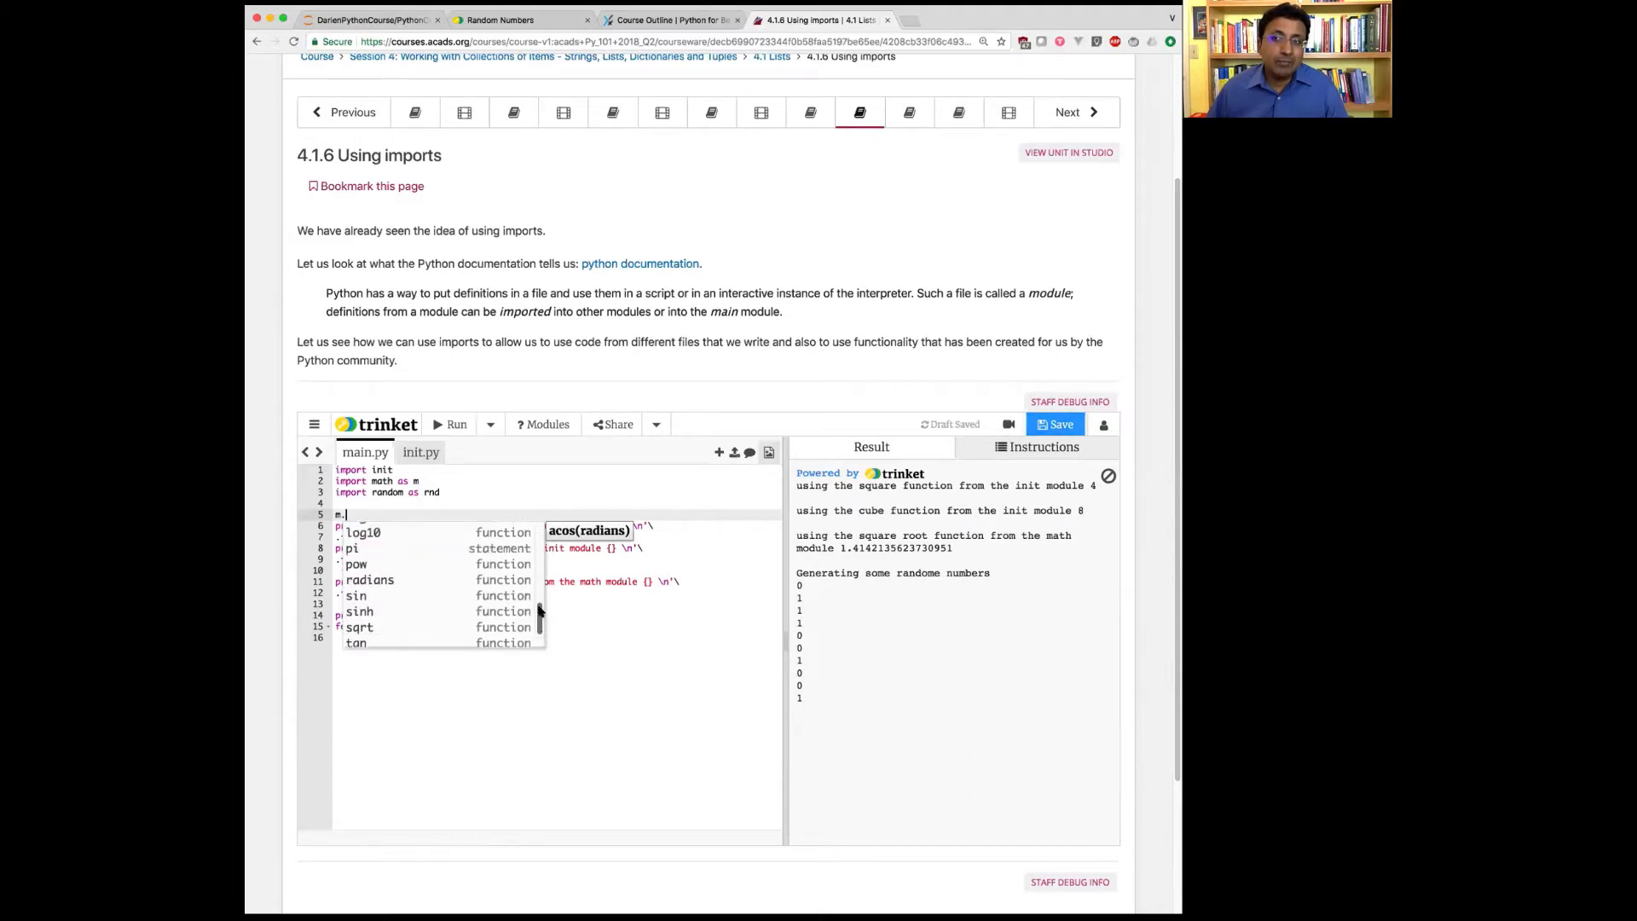
scroll(up, 3)
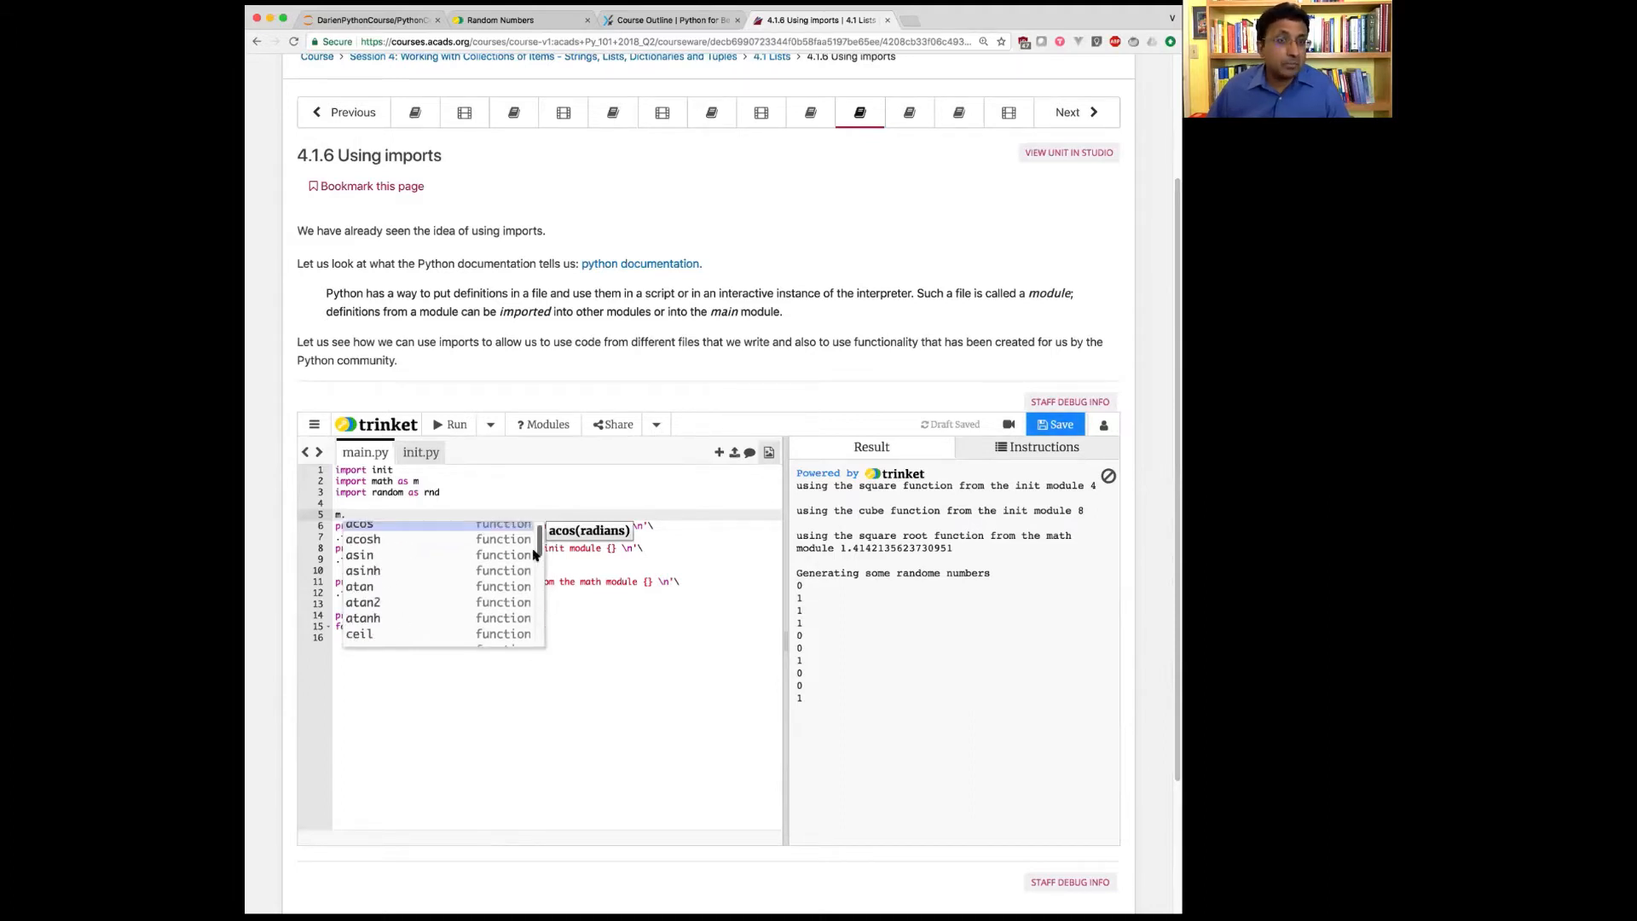